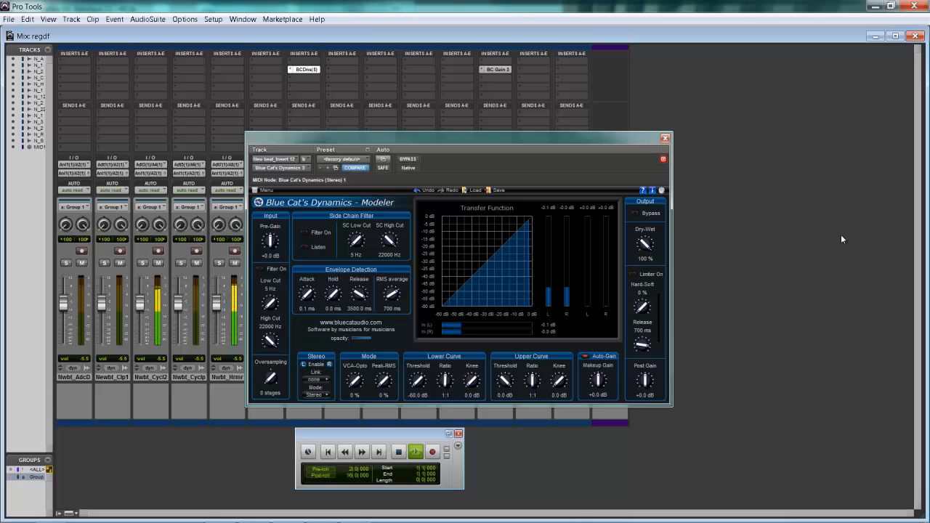
Step: Make Dynamics output both Total Gain parameters as MIDI on channel 2, CC 2, with MIDI enabled
click(398, 452)
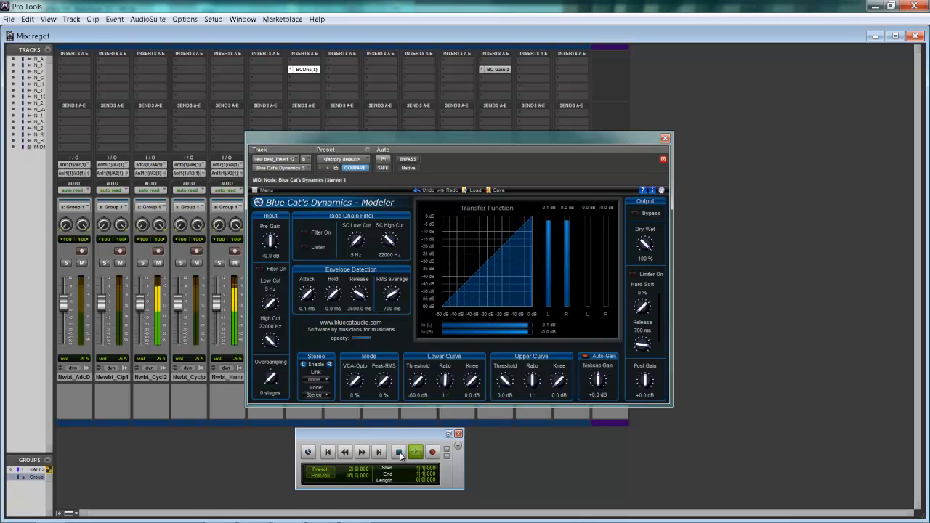
click(414, 451)
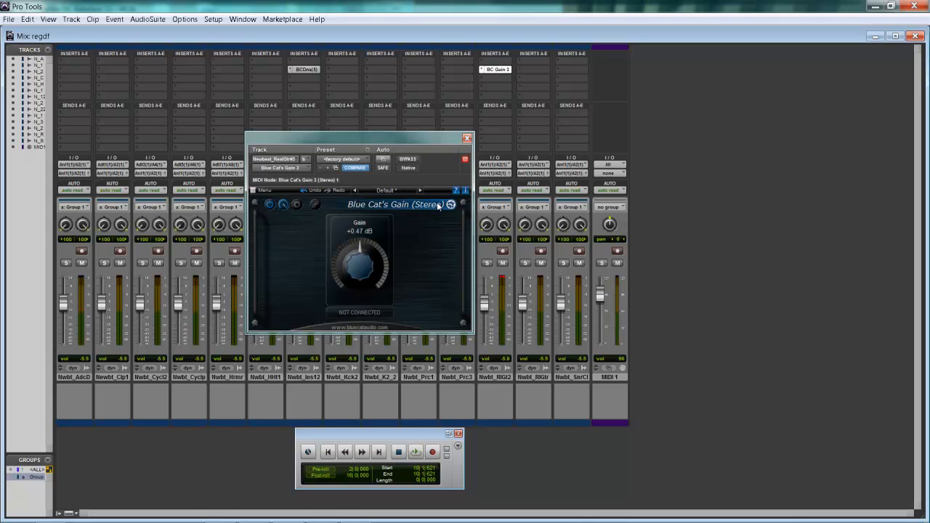
mouse_move(432, 182)
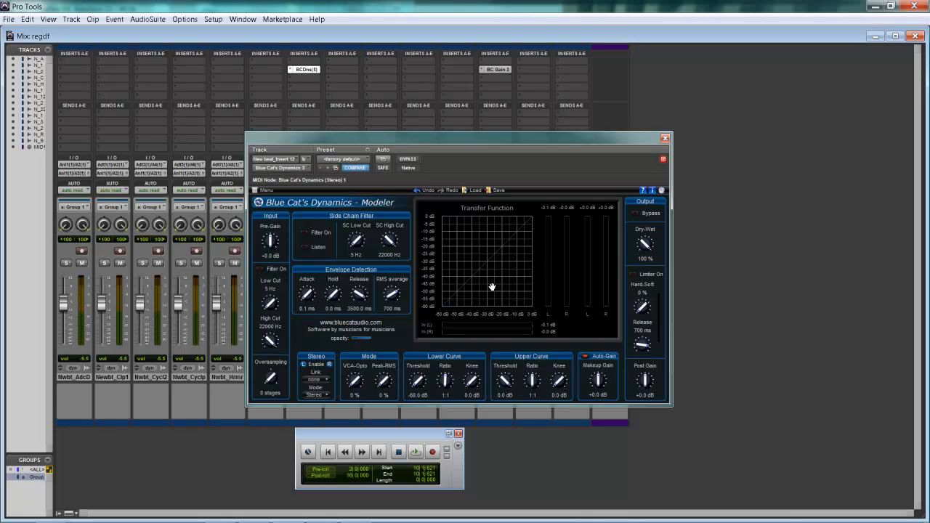
mouse_move(442, 263)
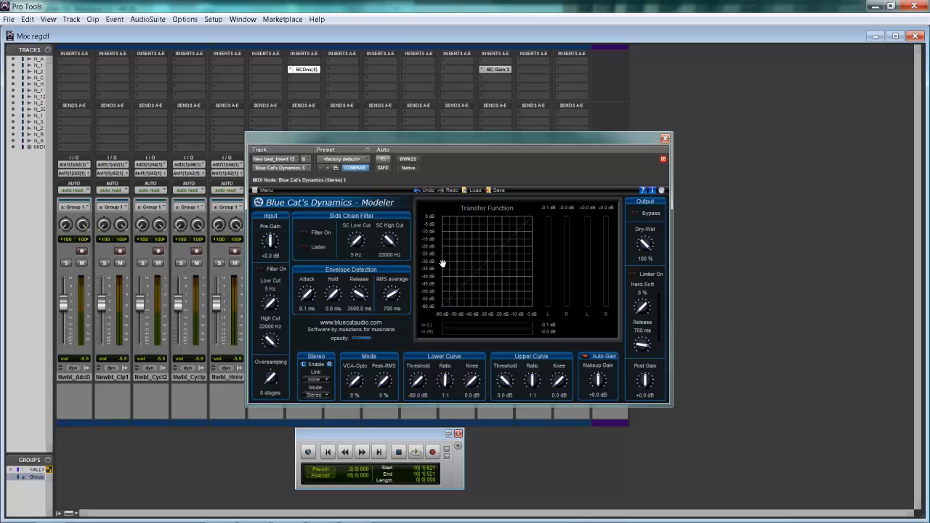
click(415, 452)
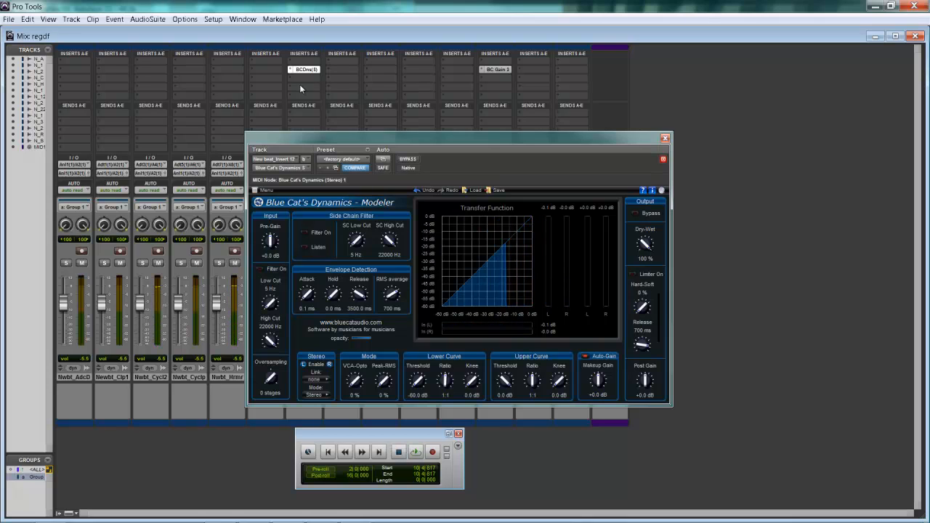
click(416, 452)
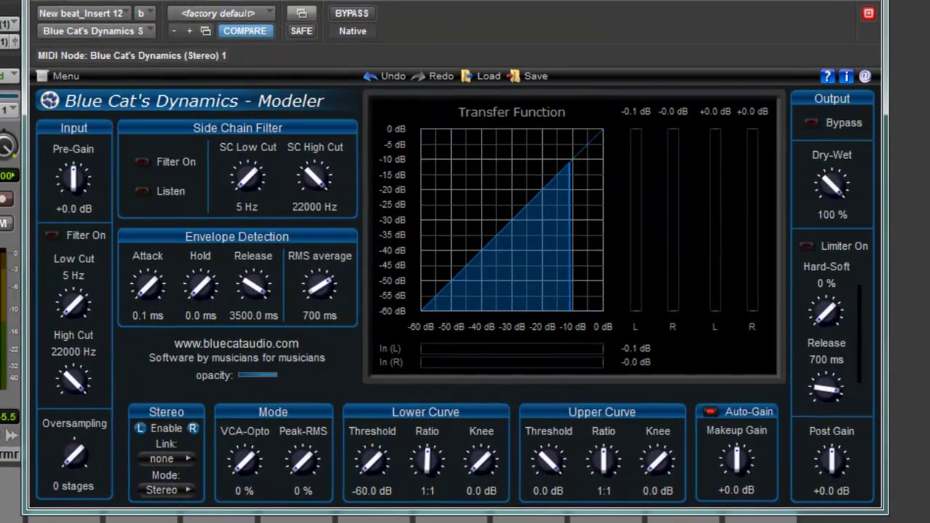
click(59, 75)
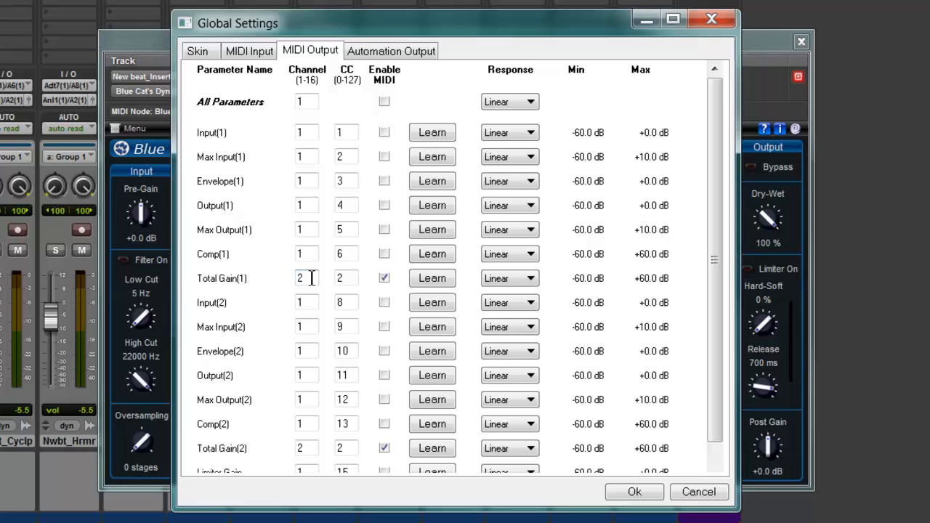
double_click(306, 278)
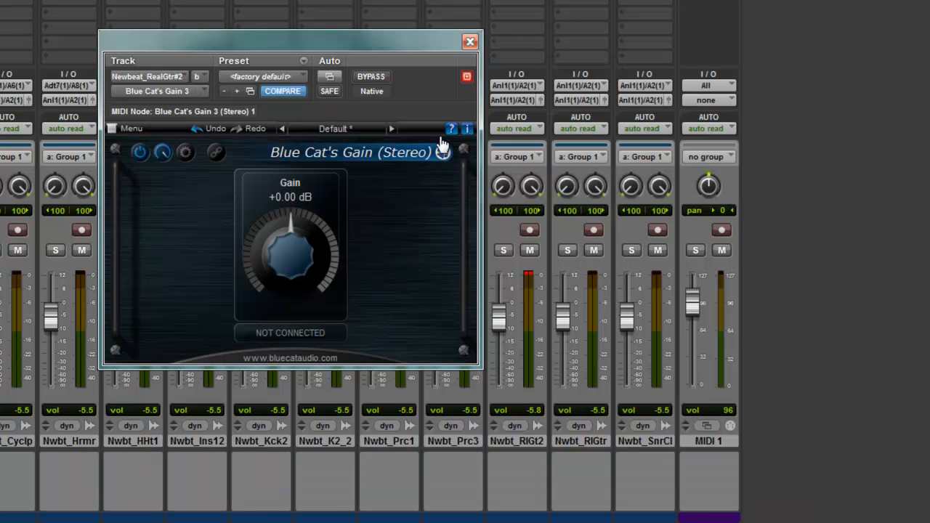
Step: Map the Gain 3 Gain control to MIDI input on channel 2, CC 2
click(130, 129)
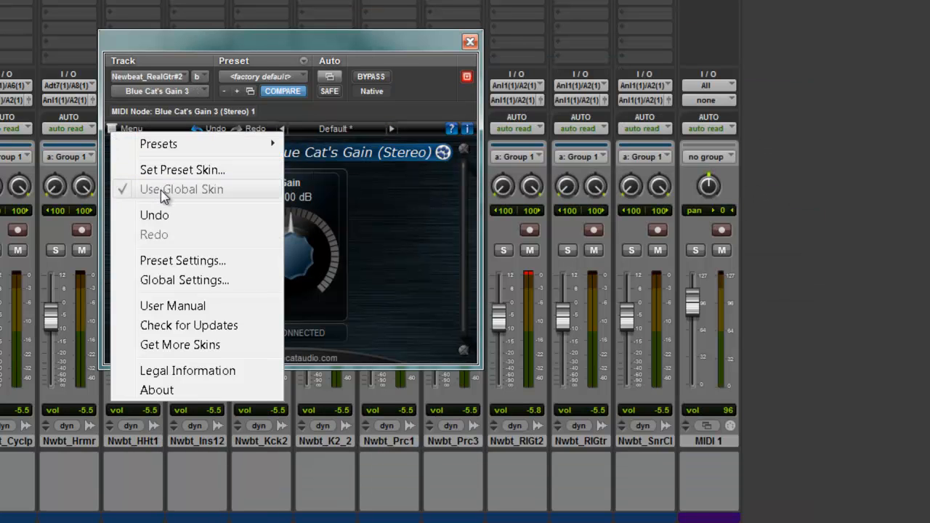
click(184, 279)
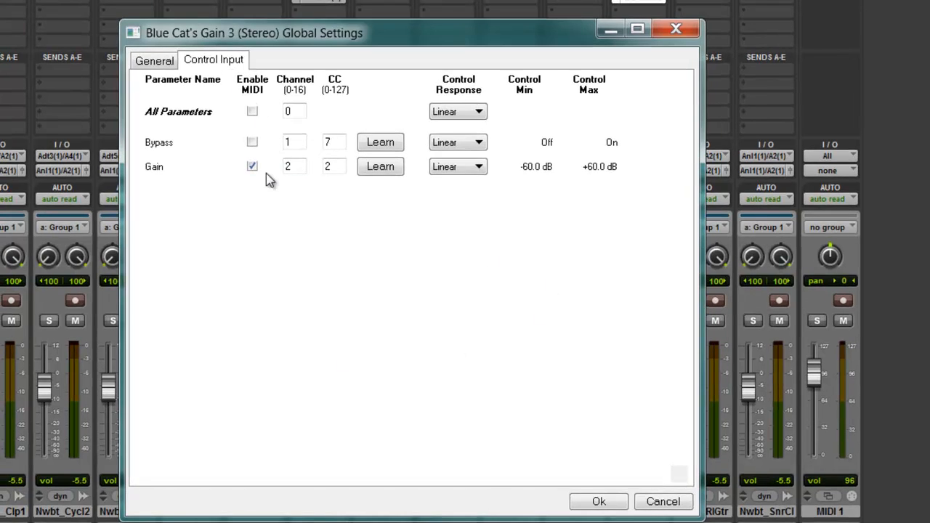
click(334, 166)
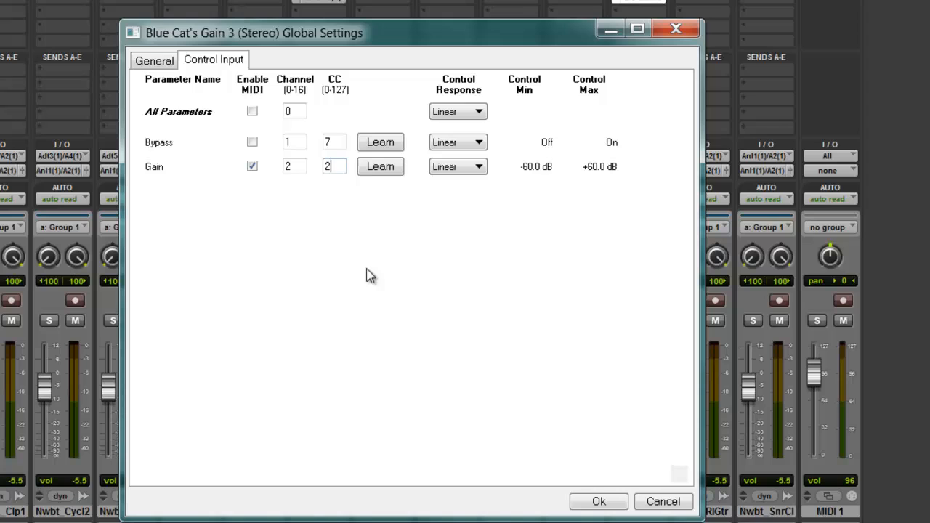
click(598, 501)
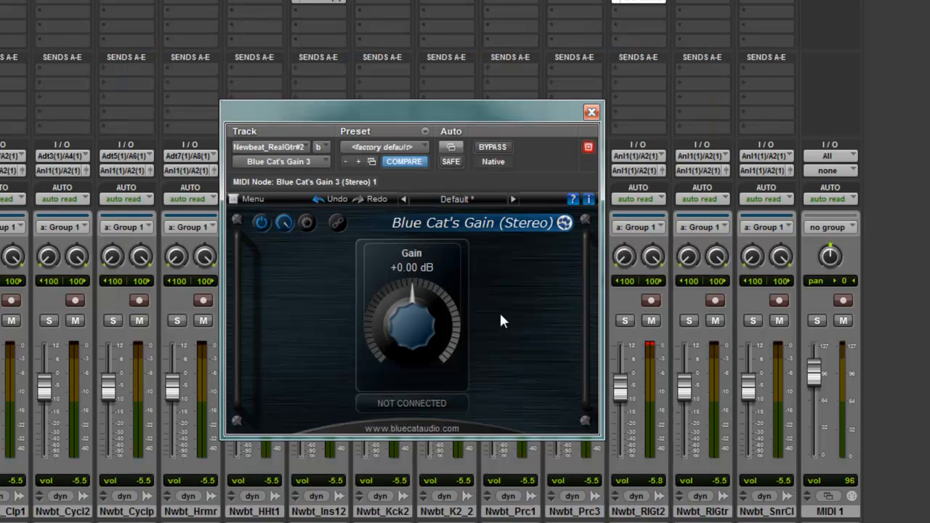
mouse_move(585, 256)
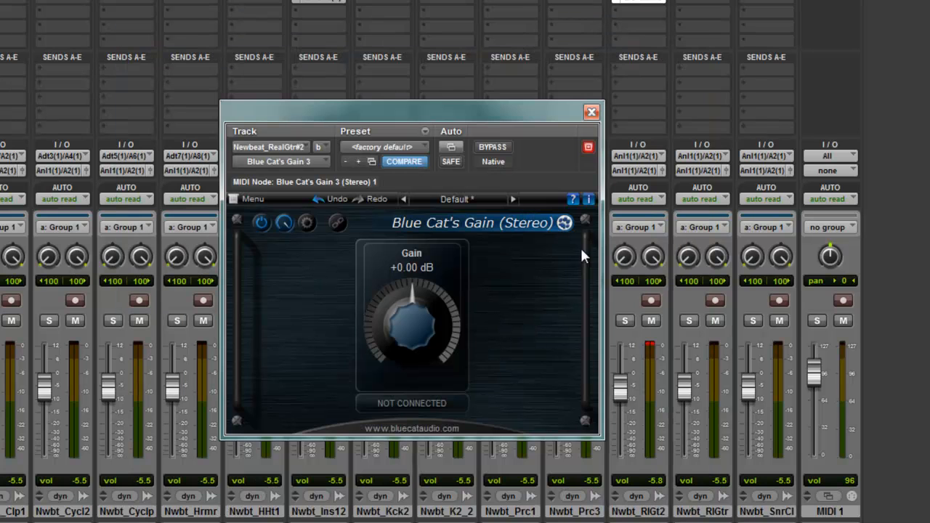
mouse_move(450, 117)
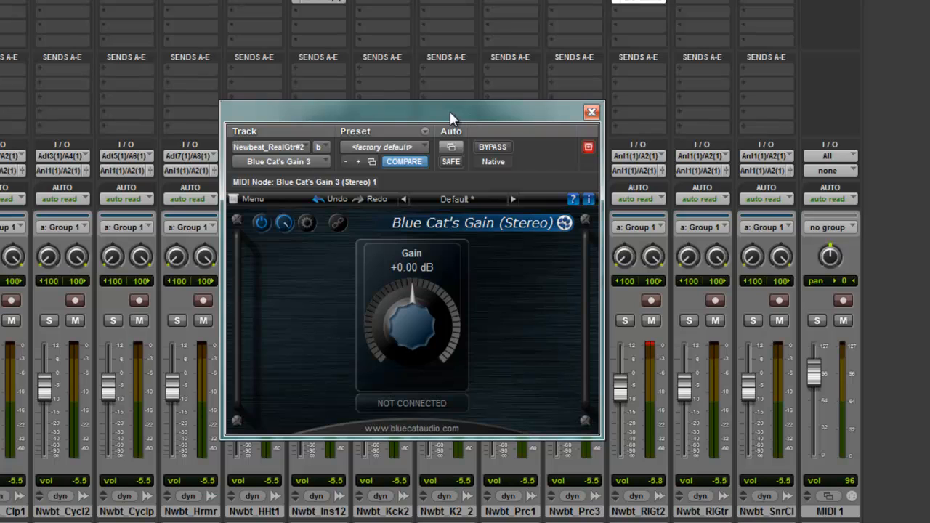
mouse_move(591, 112)
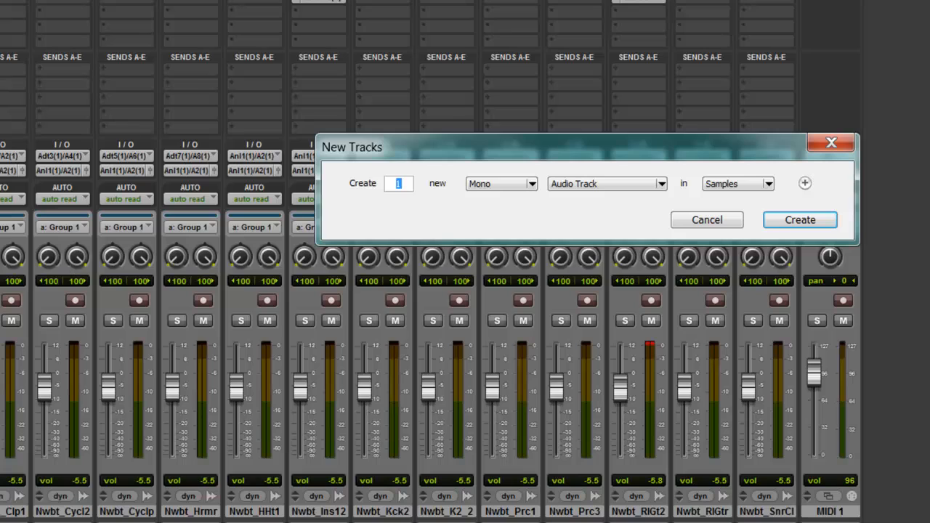
Step: Create one new MIDI track, MIDI 2, via Track > New
click(606, 183)
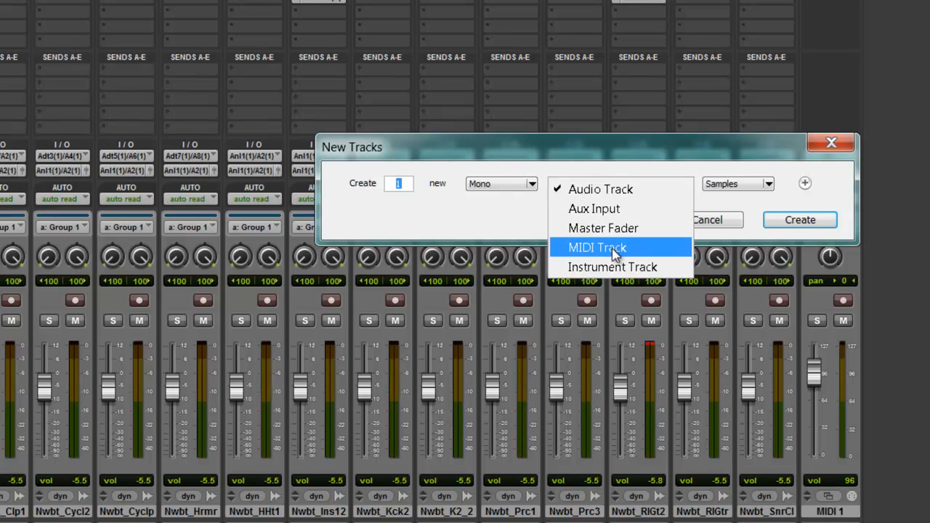
click(597, 247)
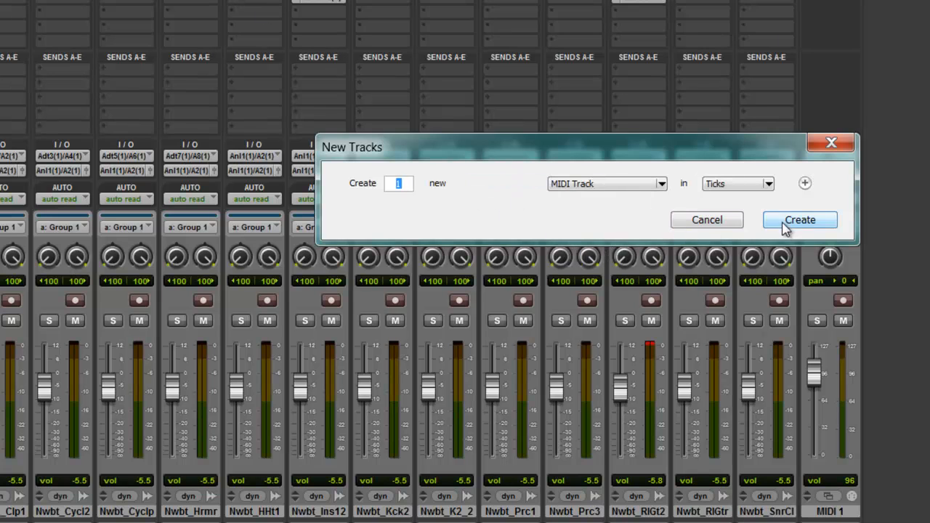
click(798, 220)
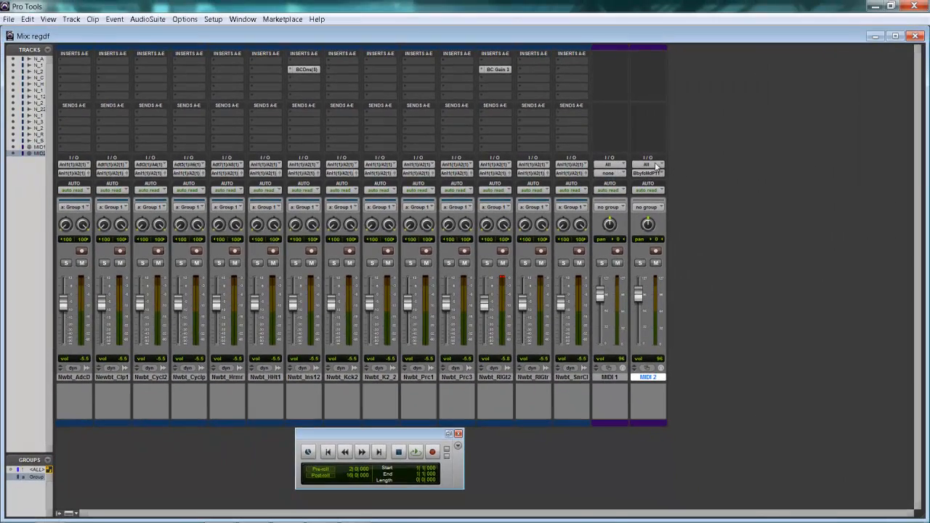
mouse_move(667, 180)
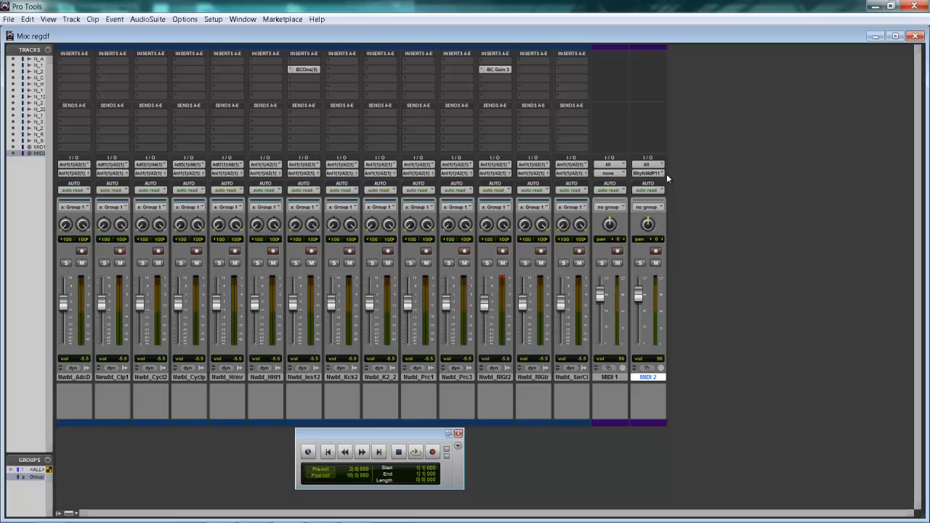
Step: Set the MIDI 2 input to Dynamics Out 1 channel 2 and its output to Gain 3 (Stereo) 1
click(646, 173)
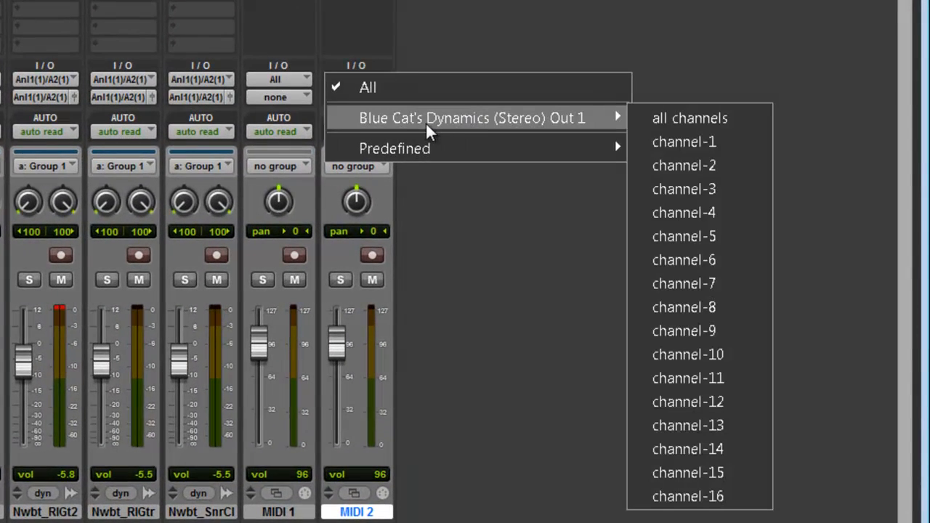
mouse_move(581, 129)
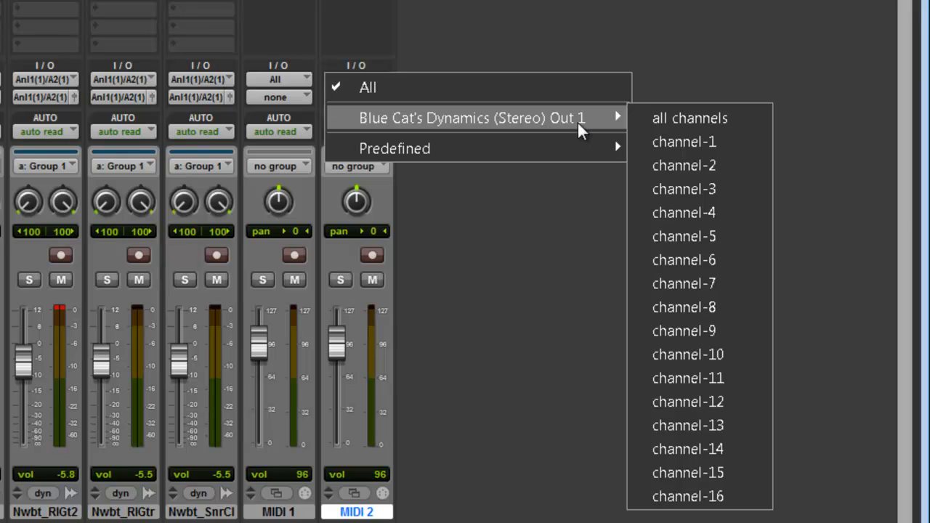
mouse_move(688, 118)
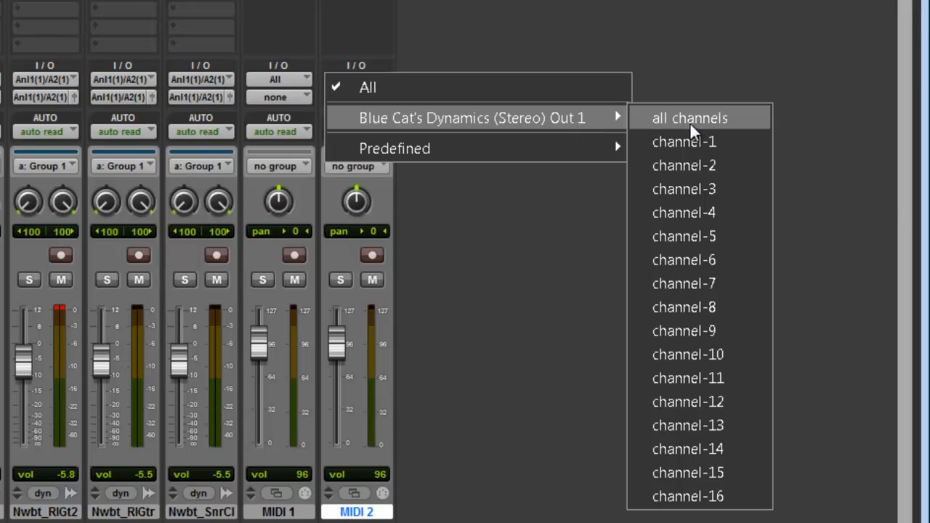
click(688, 117)
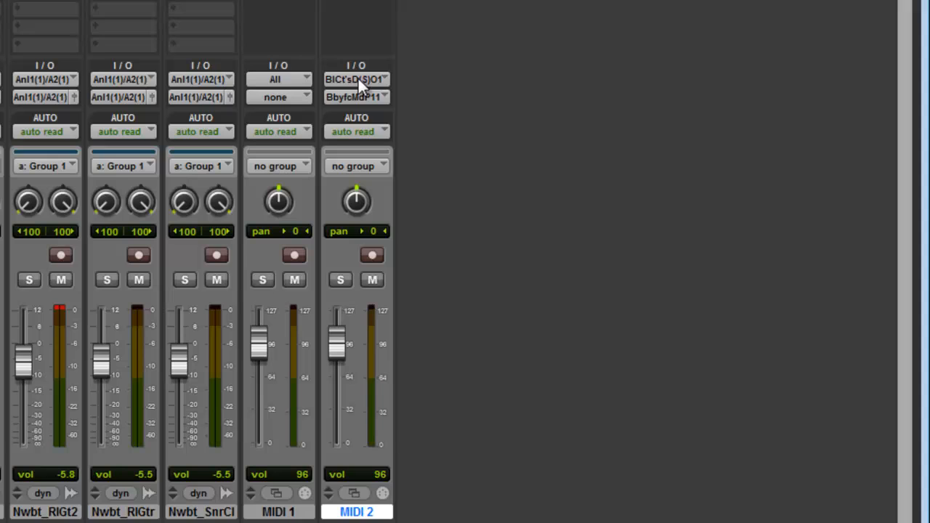
click(357, 79)
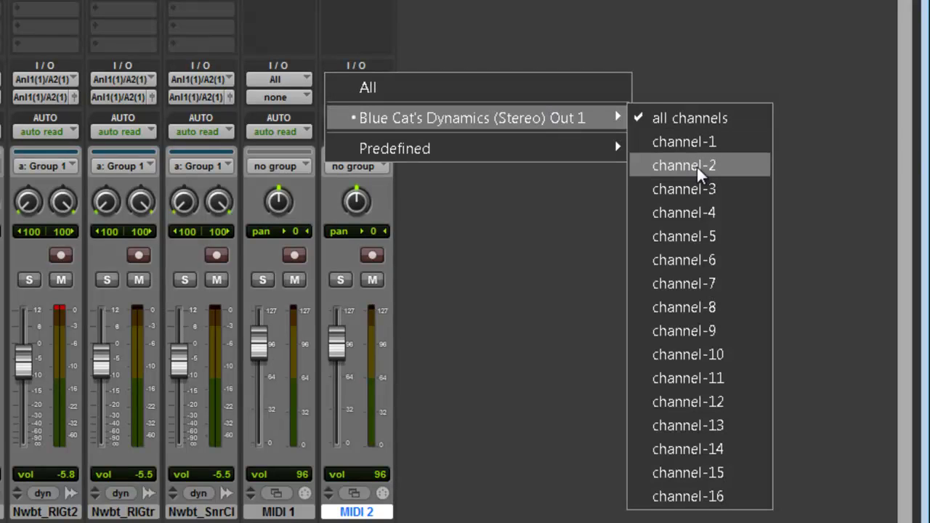
click(683, 166)
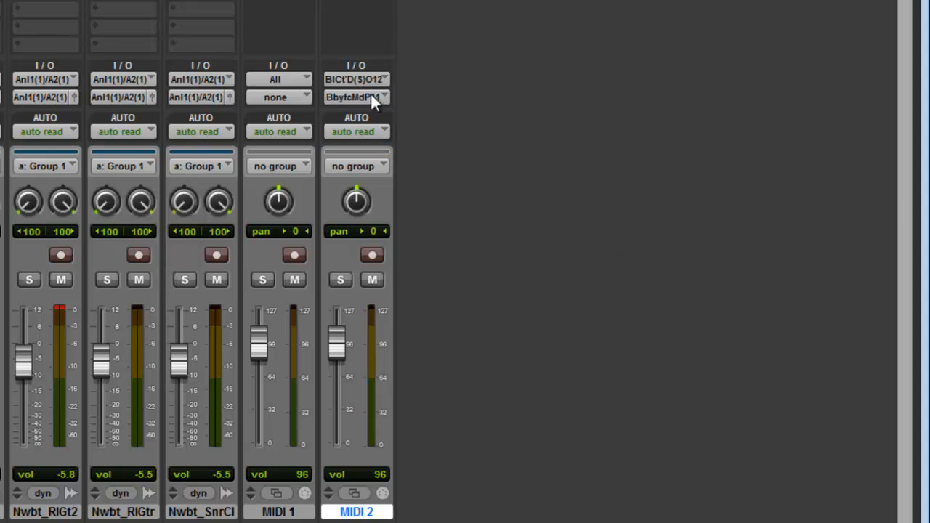
click(356, 96)
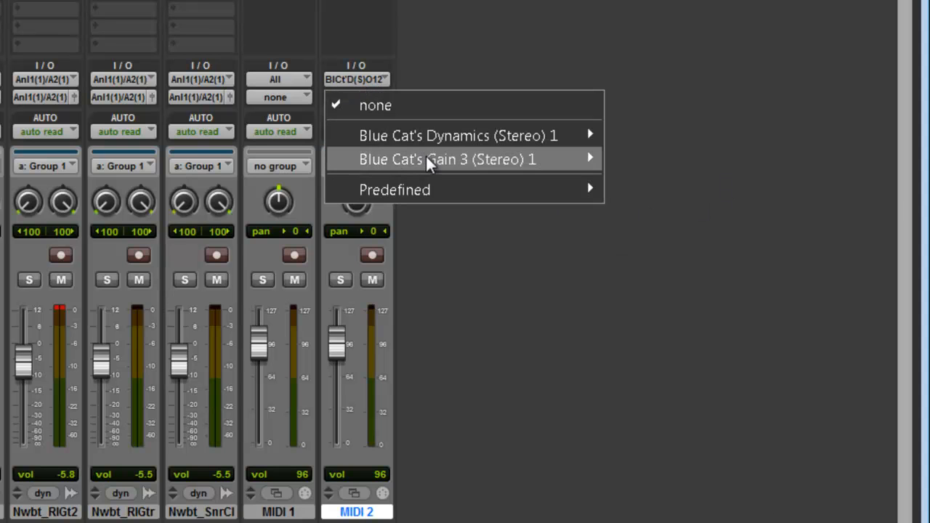
mouse_move(443, 159)
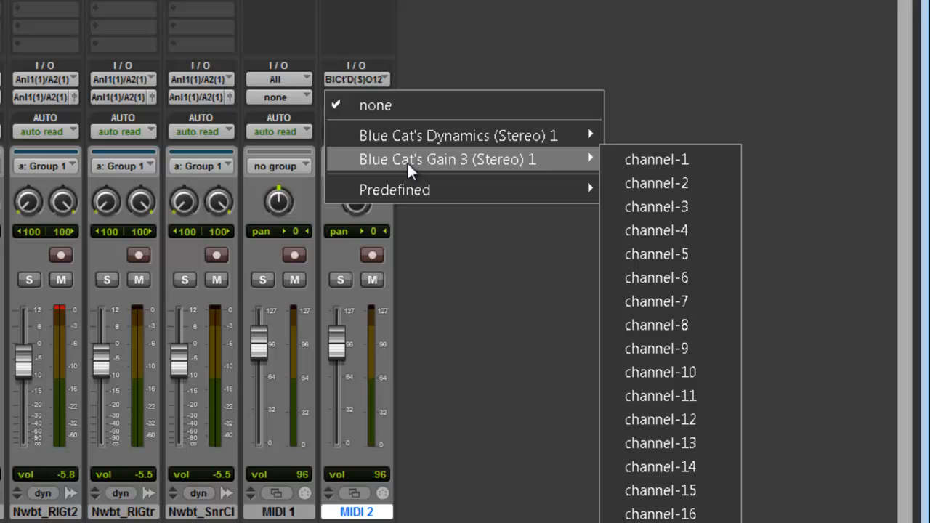
mouse_move(560, 178)
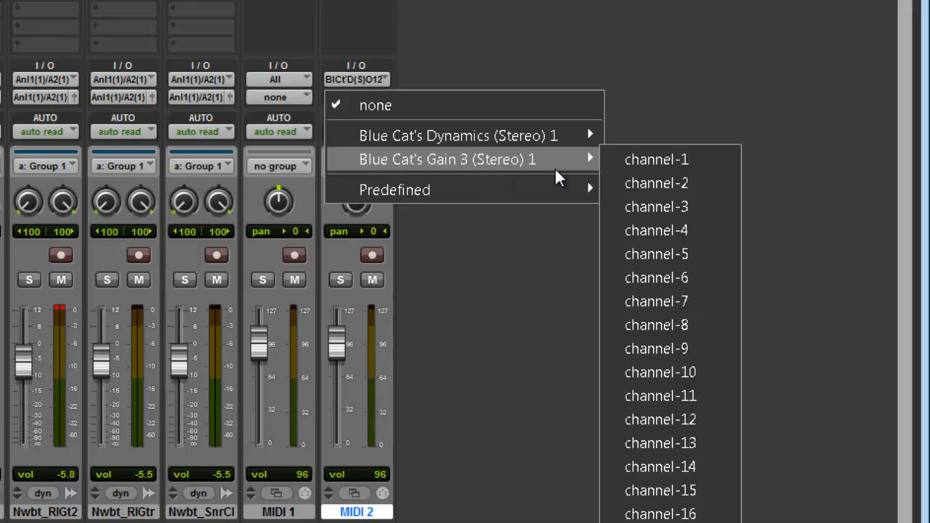
click(655, 159)
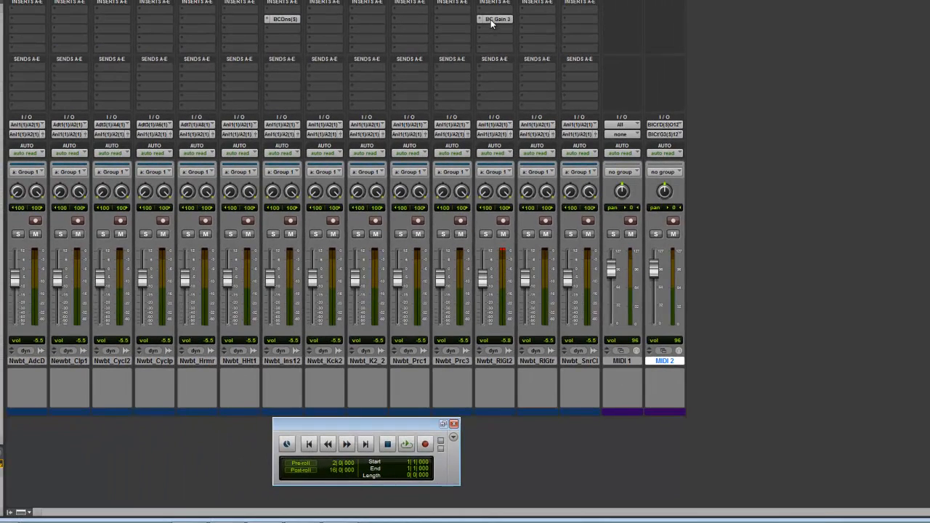
Step: Recheck that the Gain 3 Gain parameter listens to MIDI channel 2
click(494, 19)
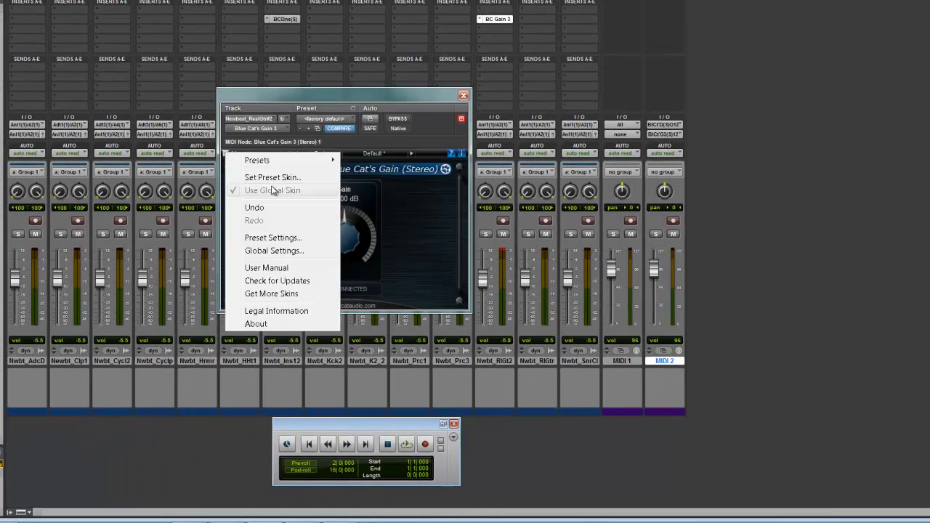
click(274, 250)
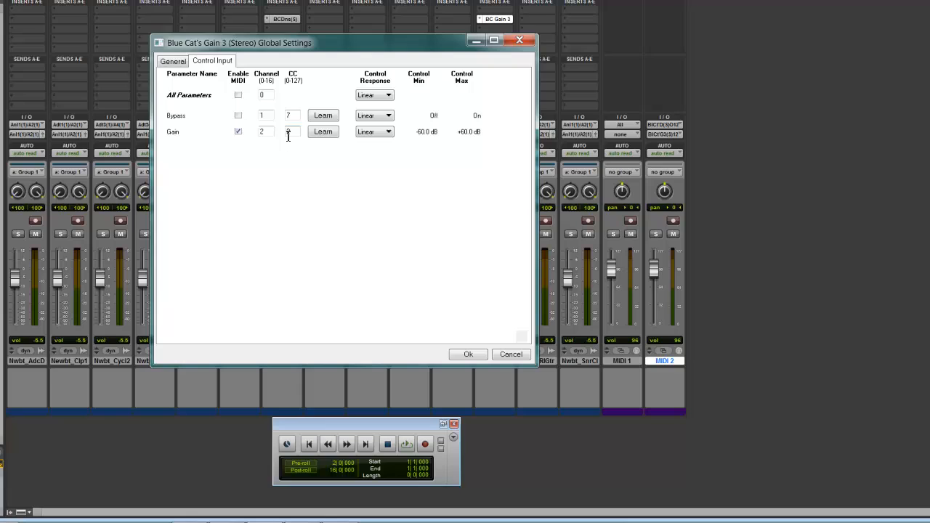
click(468, 354)
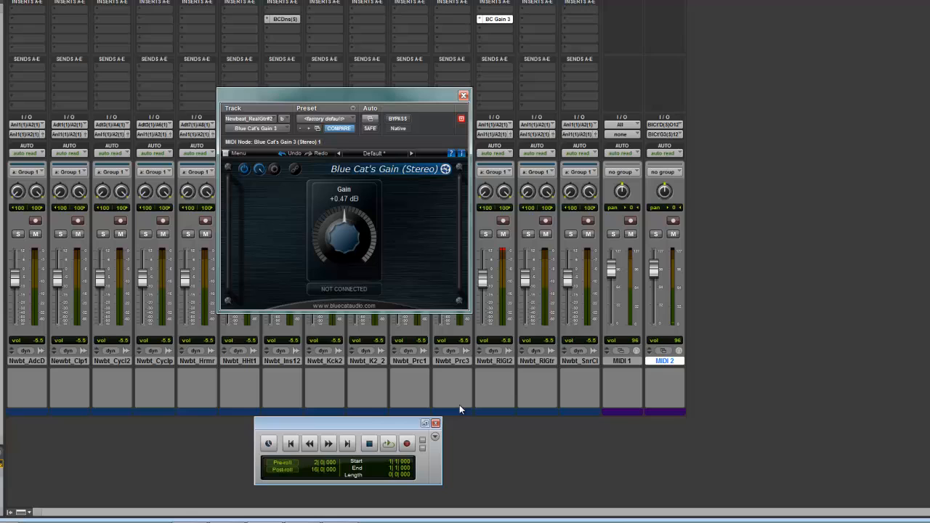
click(387, 443)
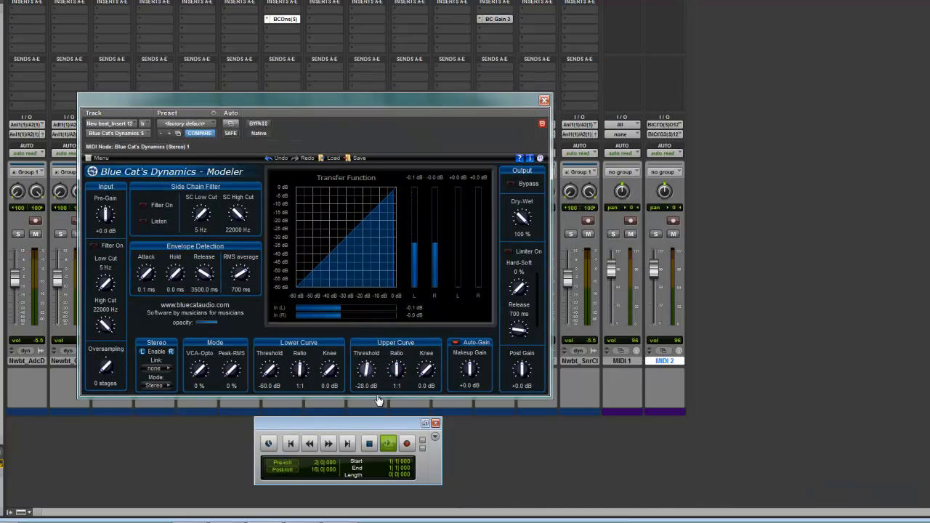
Step: Set Dynamics Dry-Wet to 0%, threshold −41 dB, ratio 5.73:1 and knee 14 dB
drag(396, 371, 396, 355)
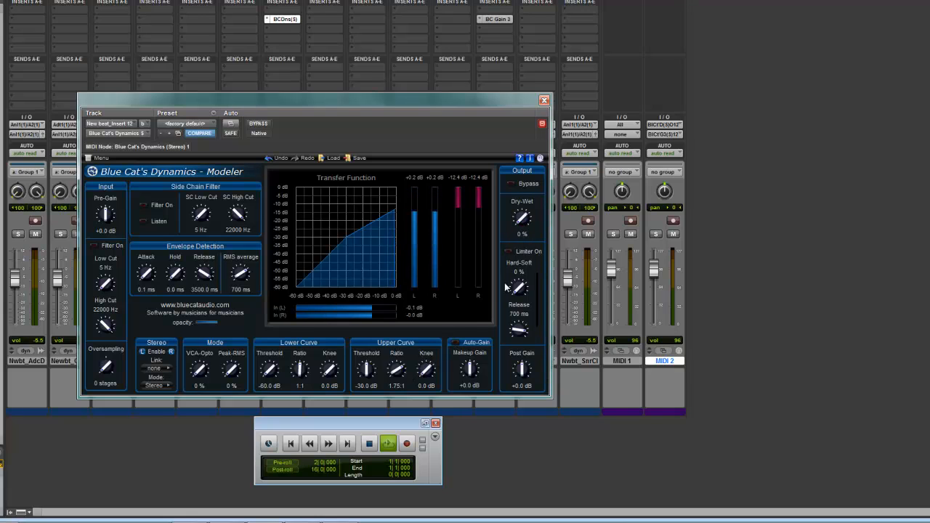
drag(396, 370, 396, 364)
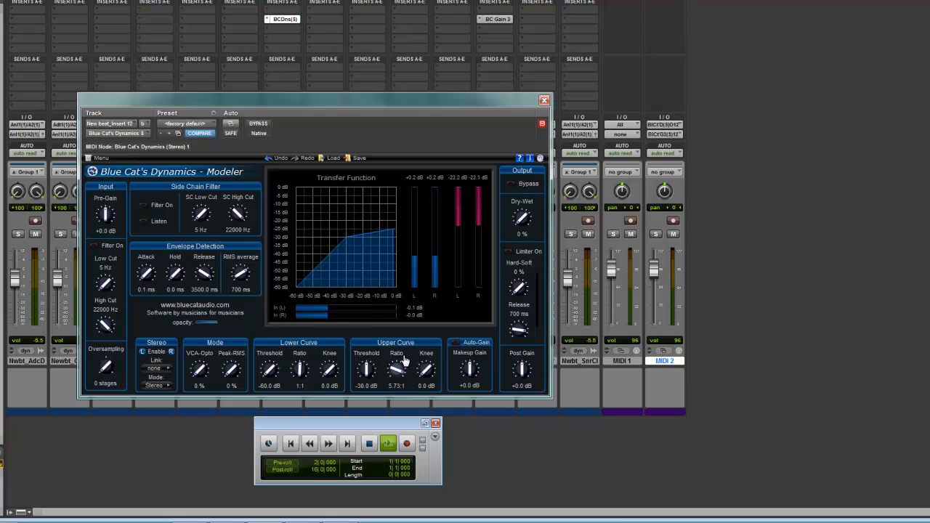
drag(366, 371, 366, 367)
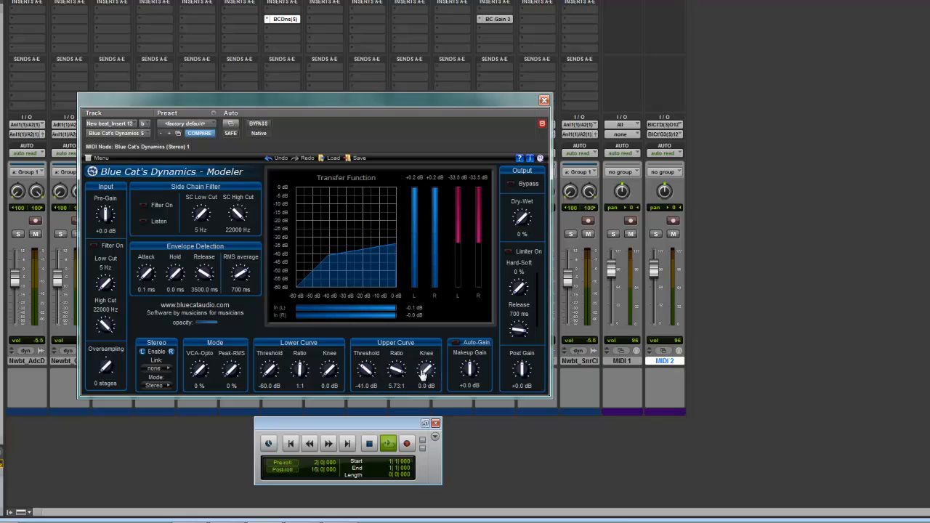
drag(425, 370, 425, 356)
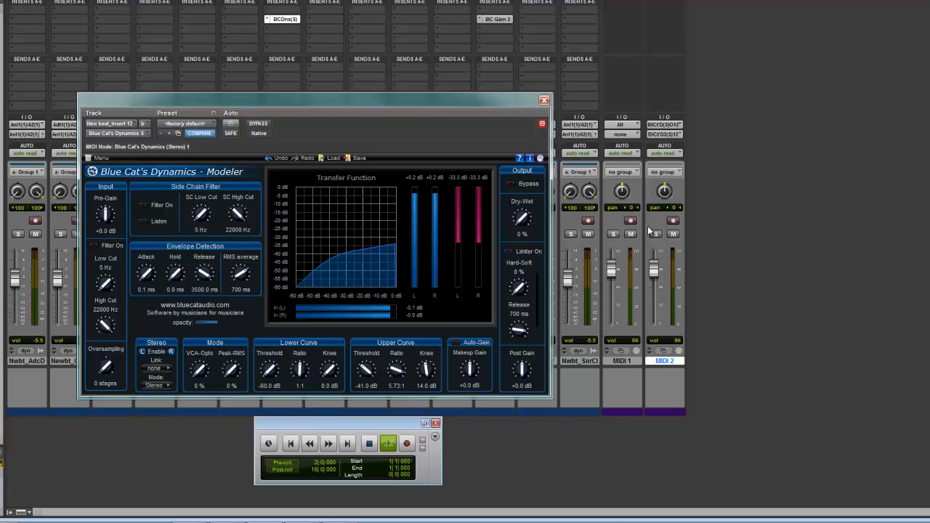
click(672, 222)
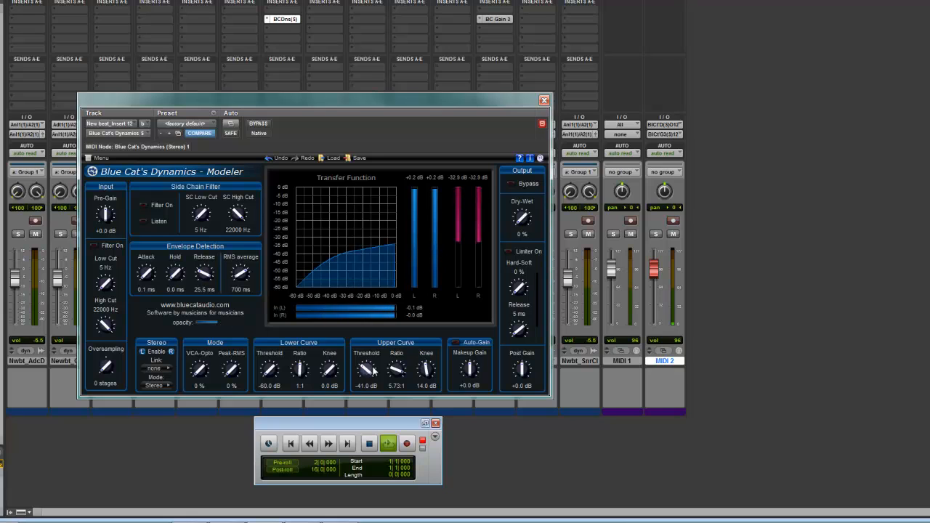
Step: Ease the Dynamics upper curve to a −34 dB threshold and 3.50:1 ratio
drag(396, 370, 395, 374)
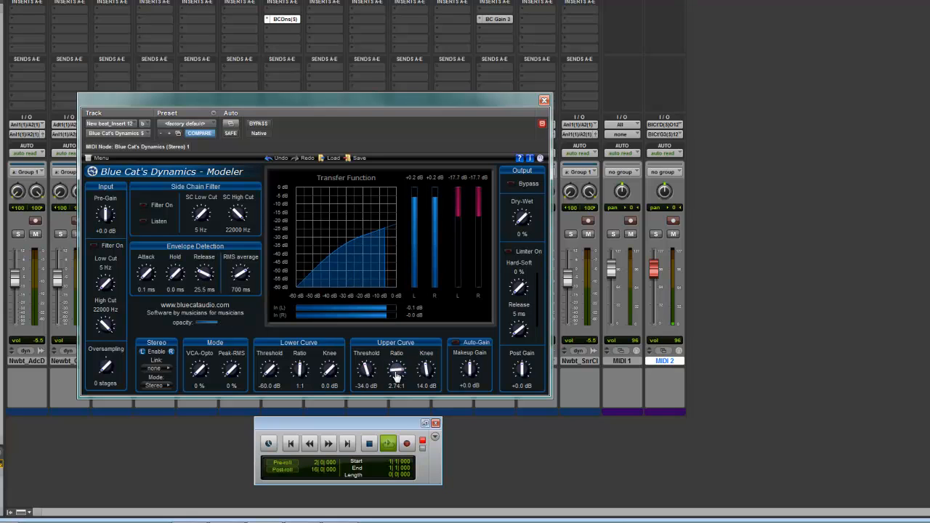
drag(396, 371, 397, 367)
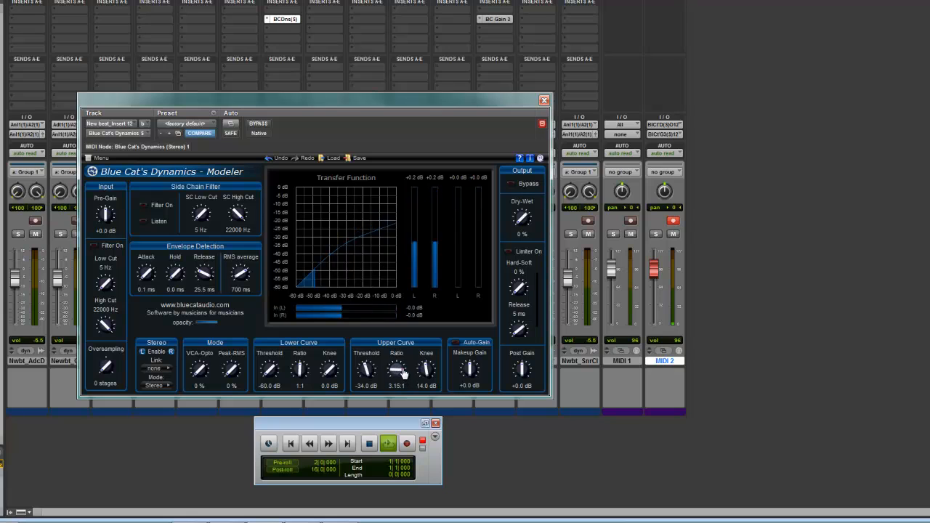
drag(396, 371, 398, 364)
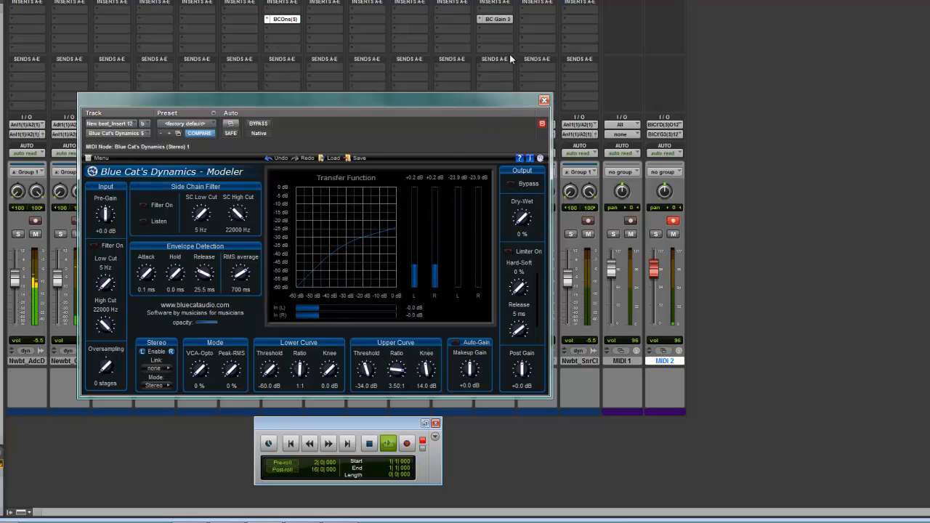
mouse_move(371, 30)
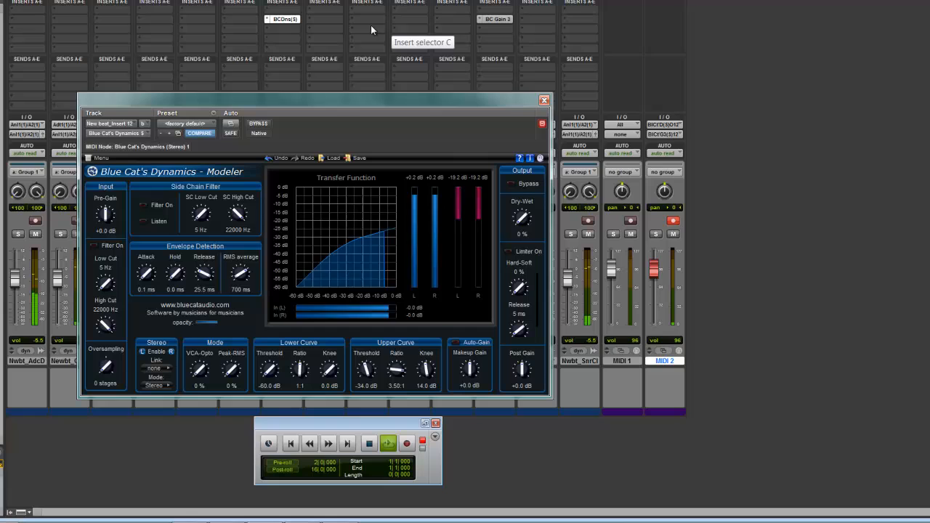